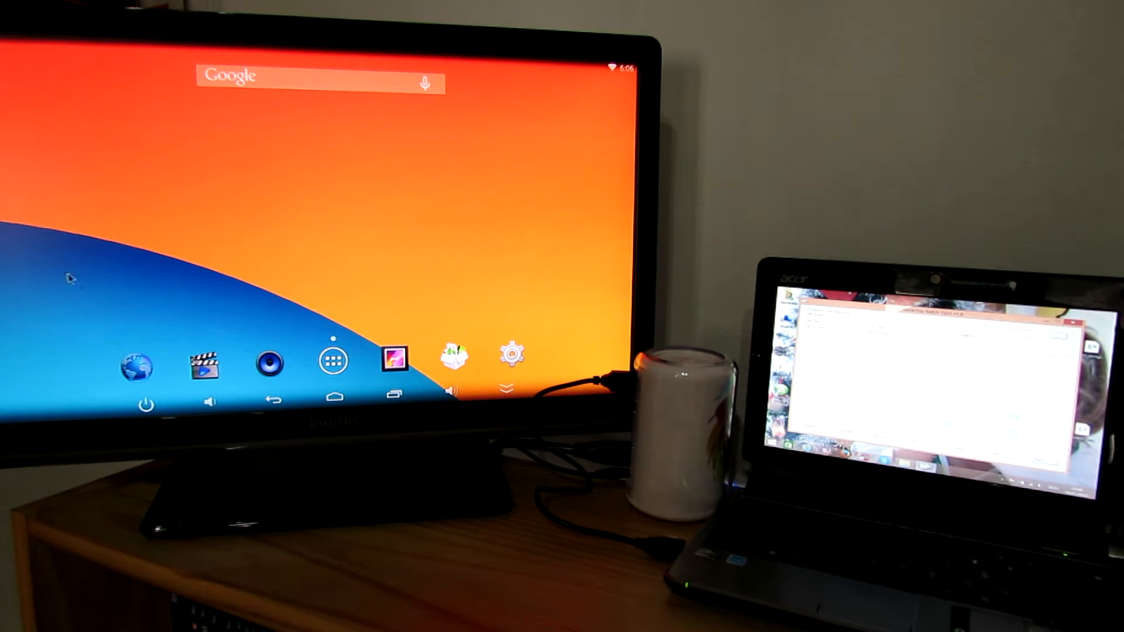
{"action": "mouse_move", "coordinate": [276, 278]}
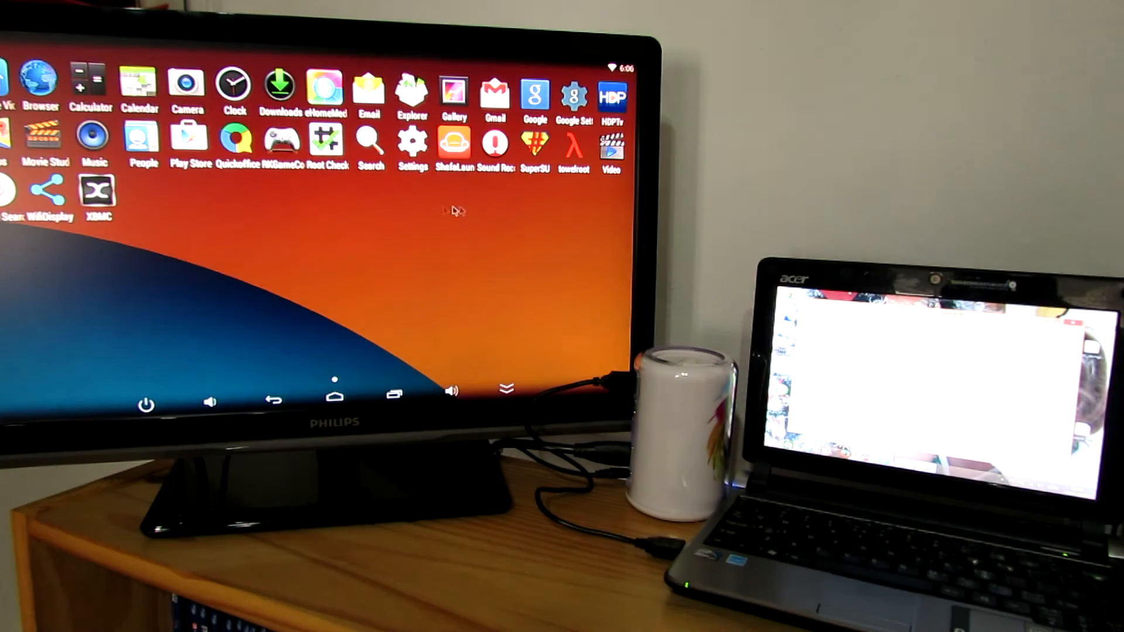
- Enable USB debugging in Developer options and confirm the allow prompt with OK
{"action": "left_click", "coordinate": [412, 140]}
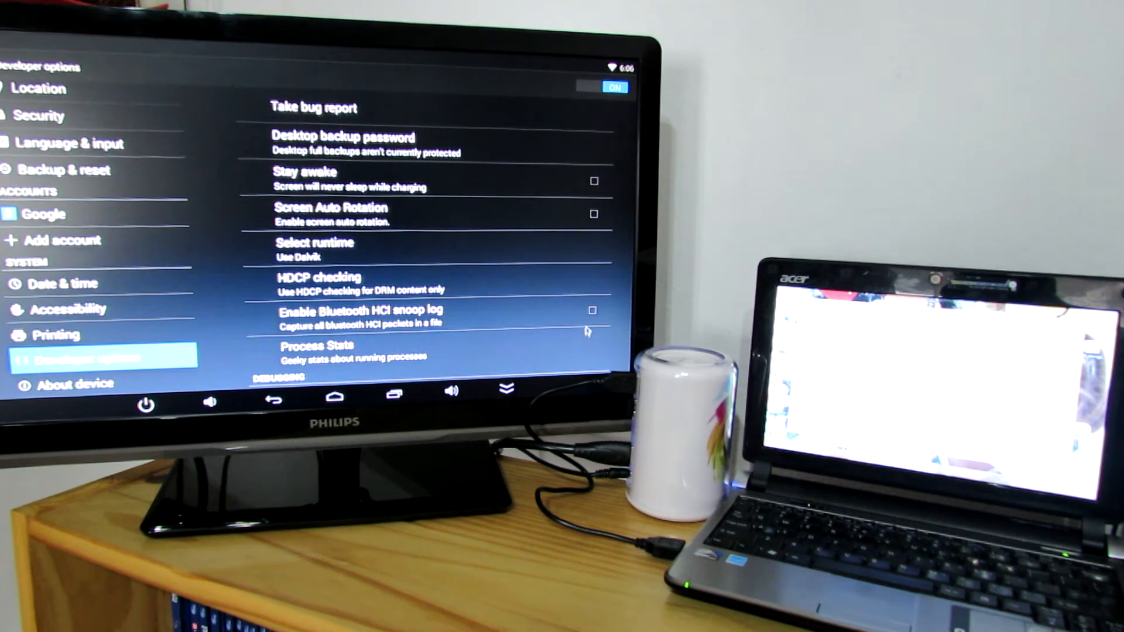
{"action": "scroll", "scroll_direction": "down", "scroll_amount": 3}
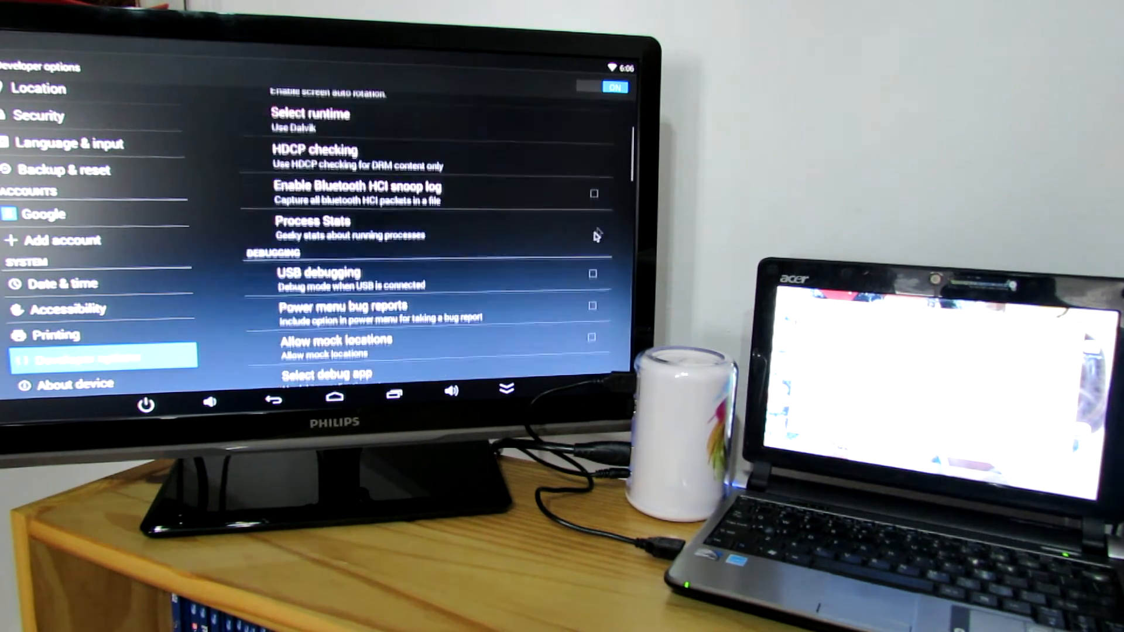
{"action": "left_click", "coordinate": [593, 274]}
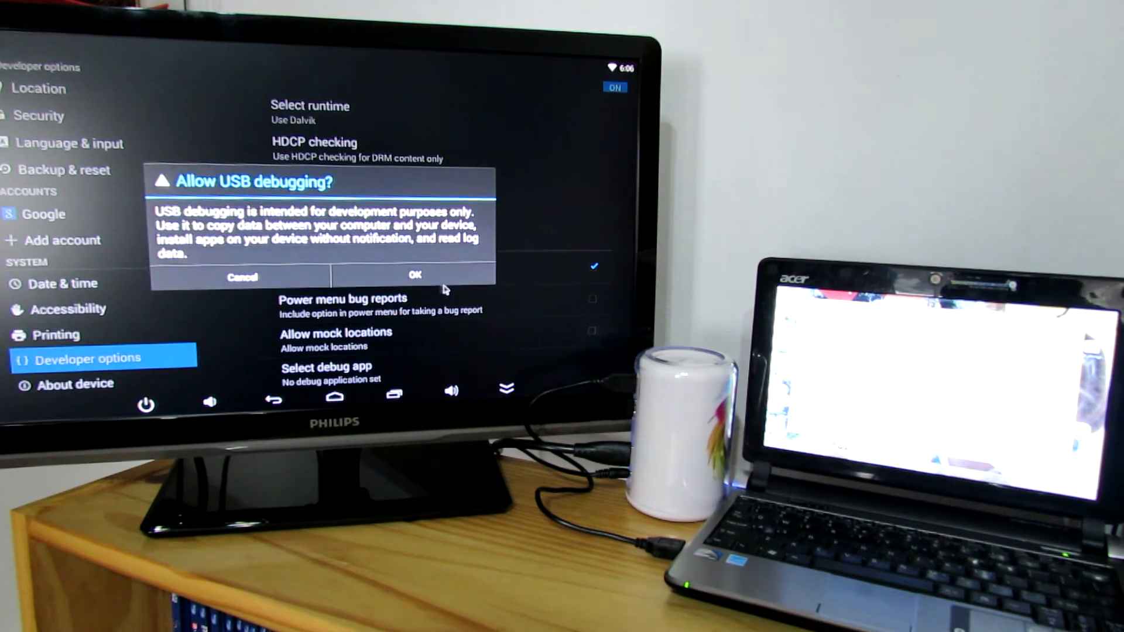
{"action": "left_click", "coordinate": [415, 275]}
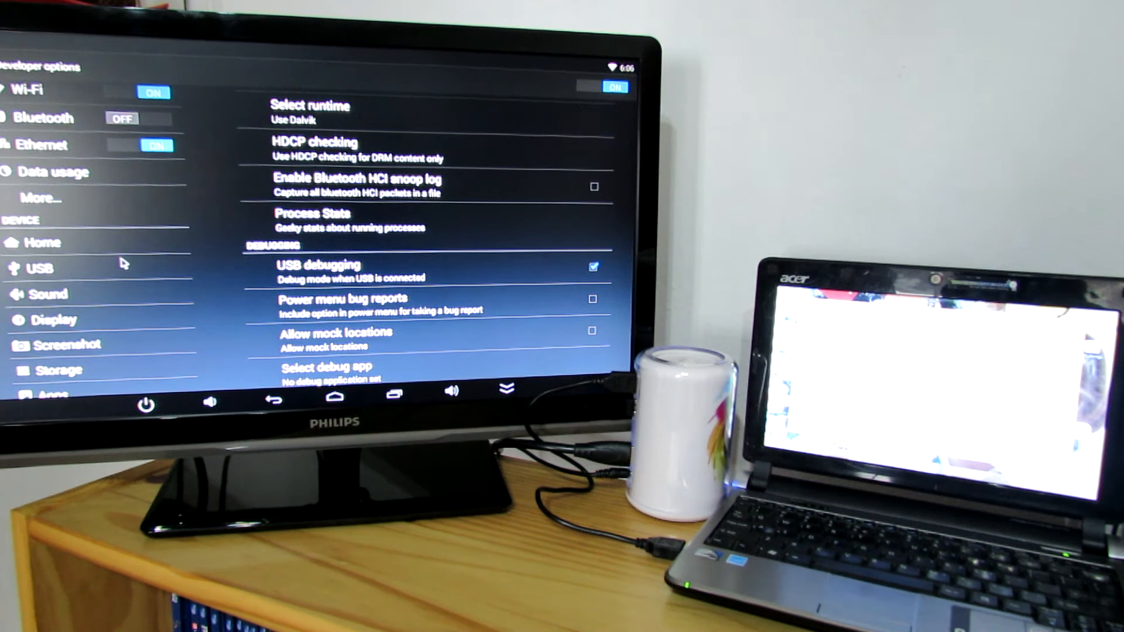
- Tick the Connect to PC checkbox on the USB settings page
{"action": "left_click", "coordinate": [40, 267]}
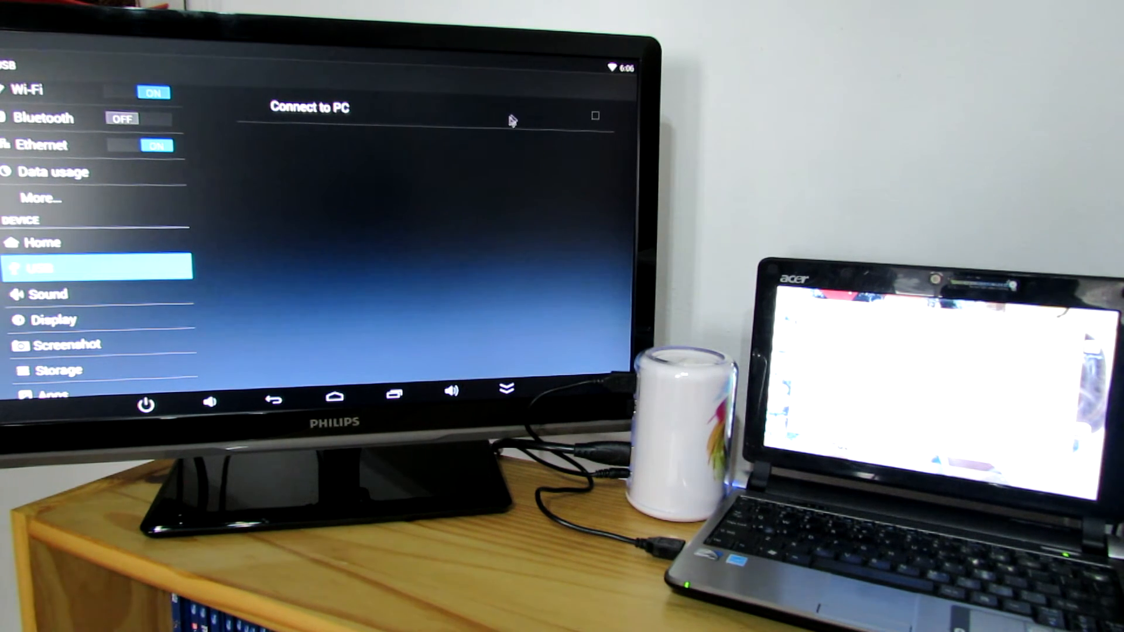
{"action": "left_click", "coordinate": [595, 116]}
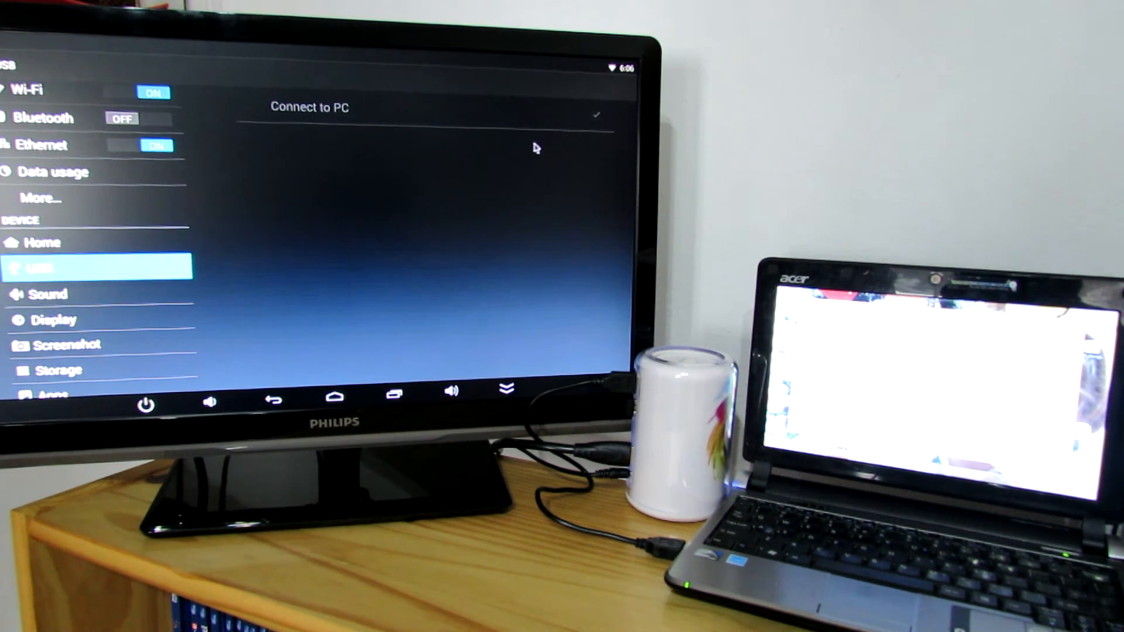
{"action": "left_click", "coordinate": [596, 114]}
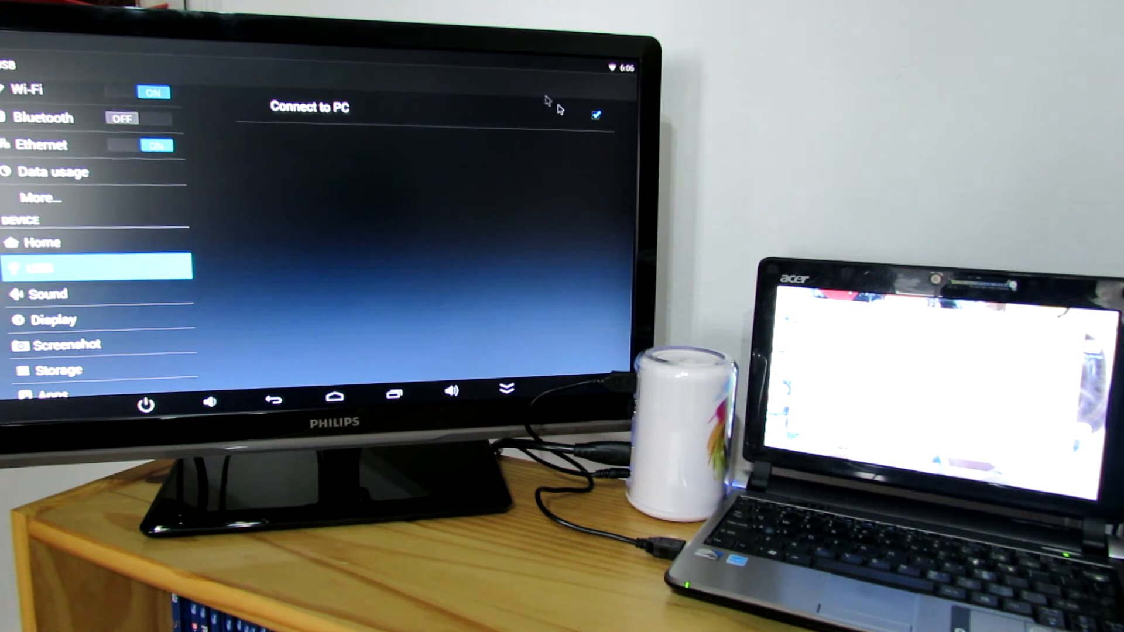